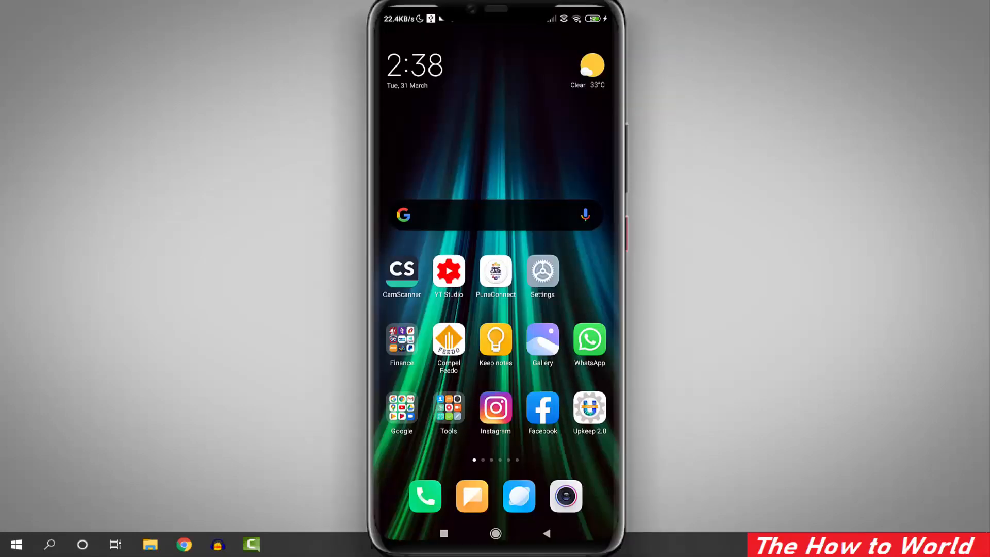
Launch Settings from the home screen to reach the About phone page.
{"action": "left_click", "coordinate": [541, 272]}
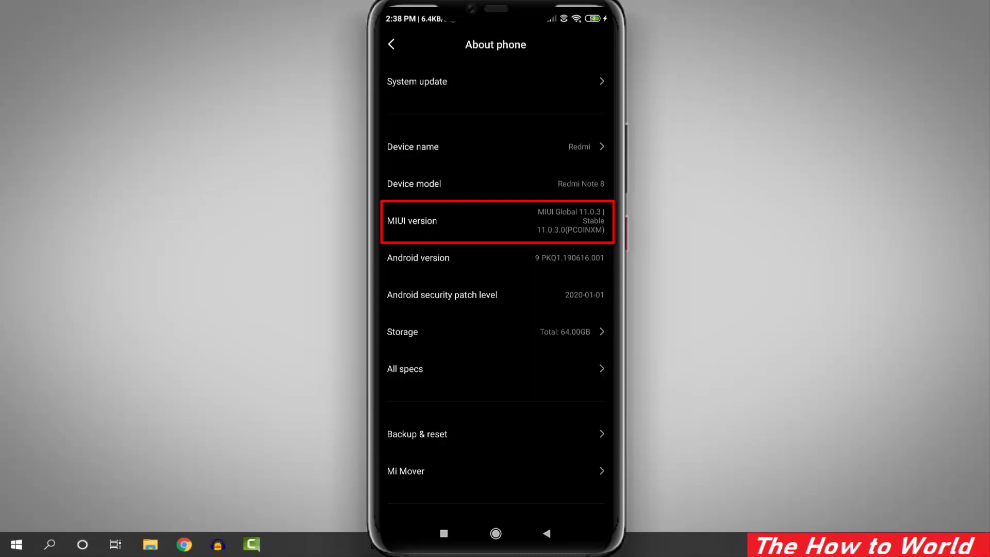
Tap MIUI version (Global 11.0.3 Stable) to trigger the 'already a developer' notice.
{"action": "left_click", "coordinate": [496, 220]}
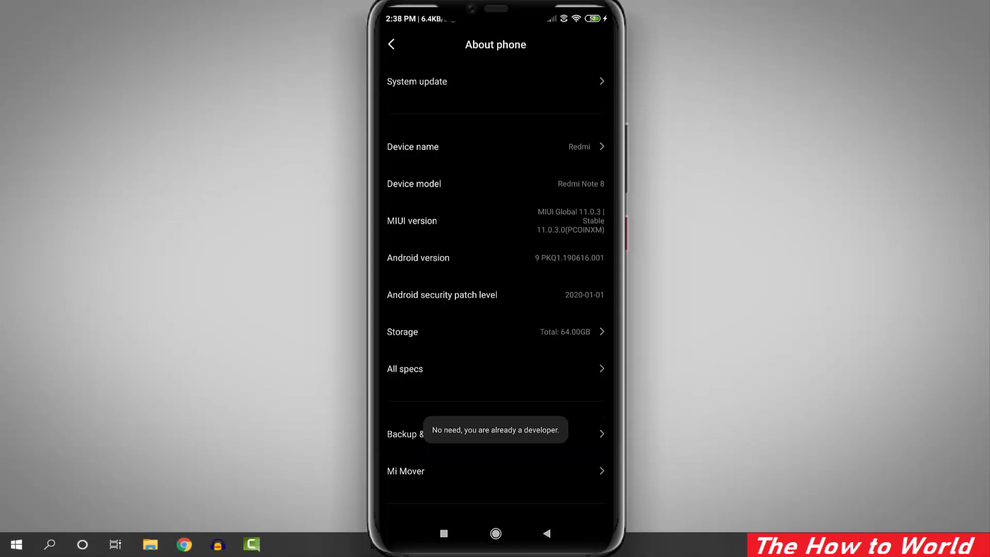
Return to the main Settings list and scroll down to Additional settings and Developer options.
{"action": "left_click", "coordinate": [391, 44]}
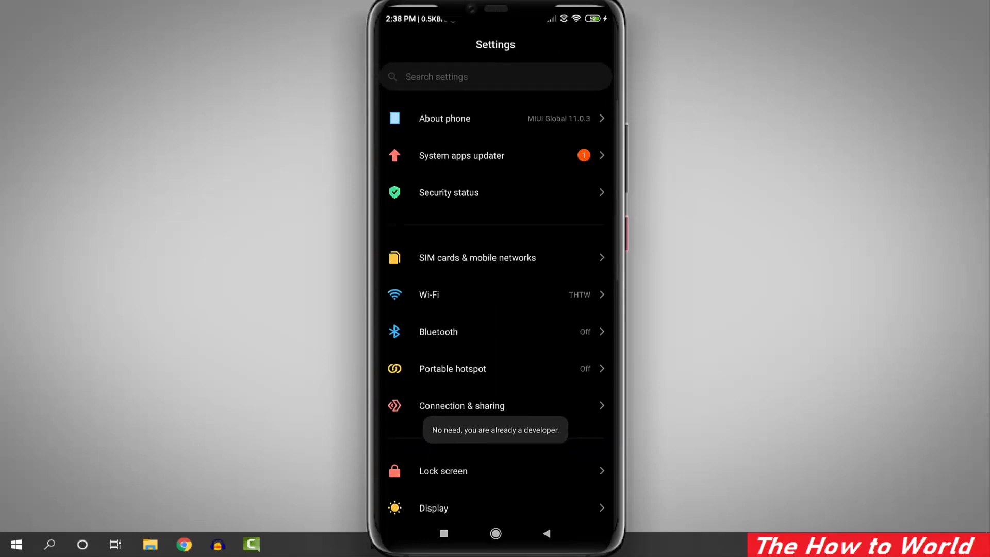
{"action": "scroll", "scroll_direction": "down", "scroll_amount": 3}
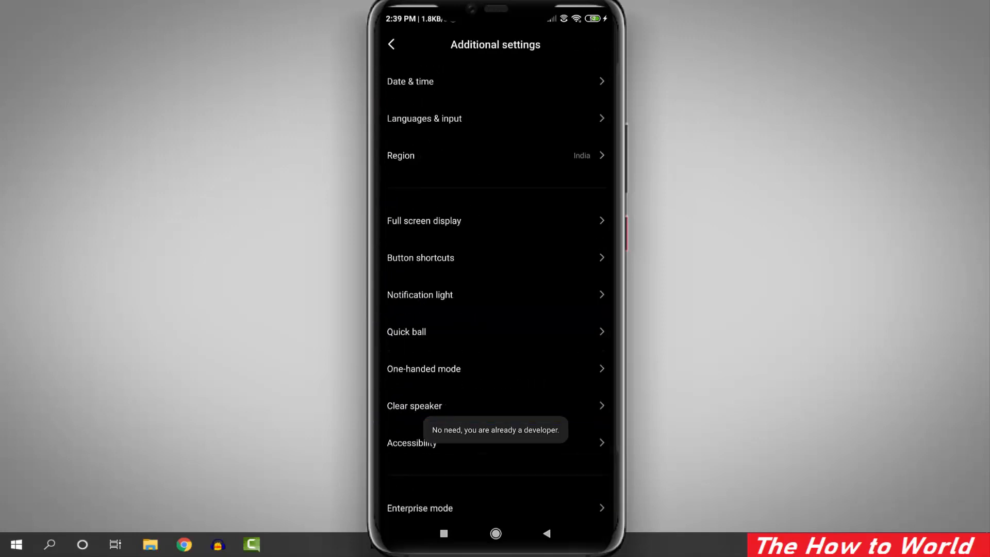
{"action": "scroll", "scroll_direction": "down", "scroll_amount": 3}
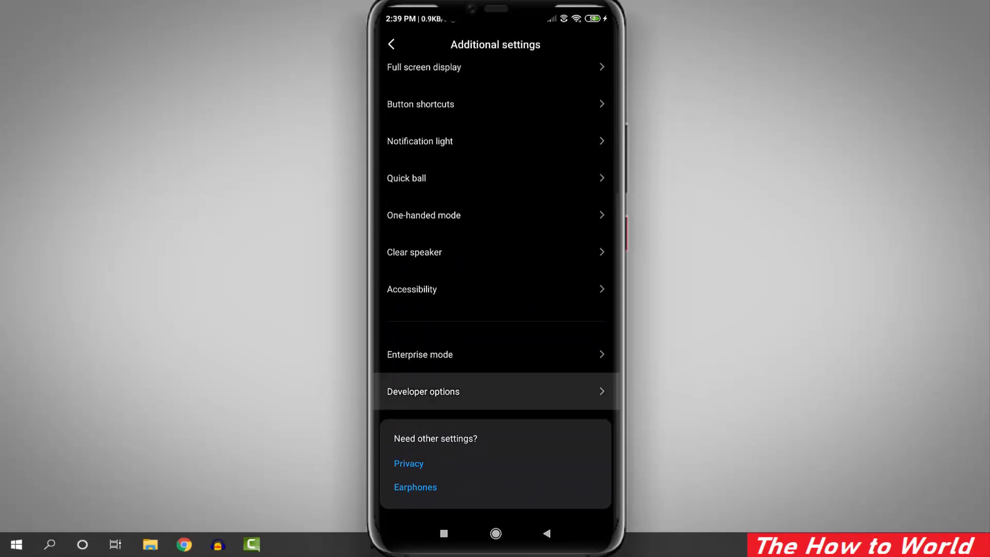
In Developer options, switch USB debugging off then on and confirm OK on the Allow USB debugging dialog.
{"action": "left_click", "coordinate": [423, 392]}
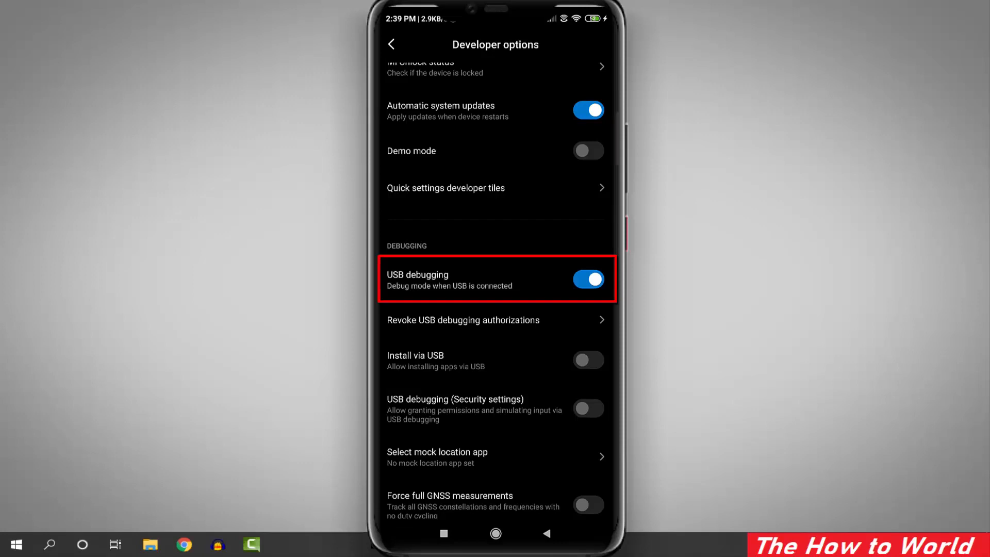
{"action": "left_click", "coordinate": [587, 280]}
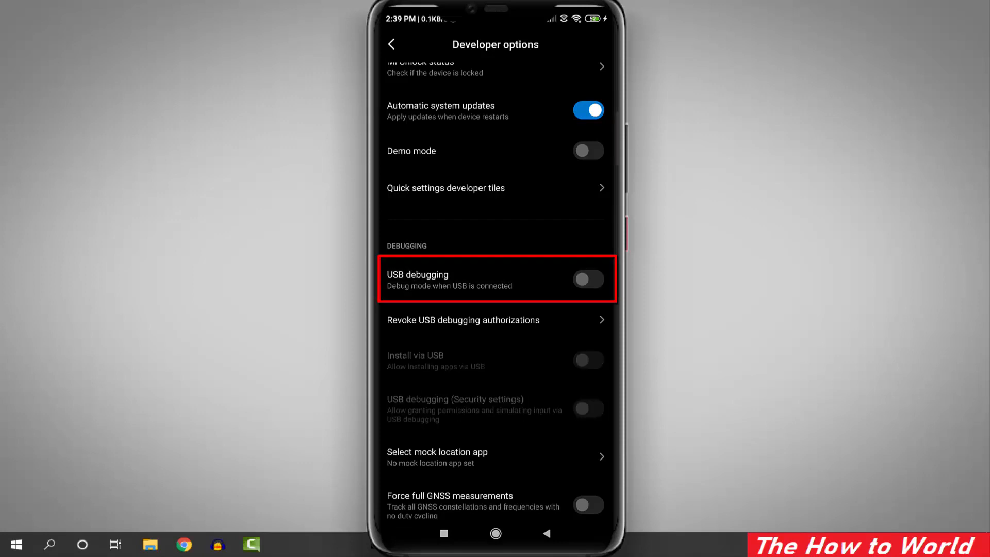
{"action": "left_click", "coordinate": [587, 280]}
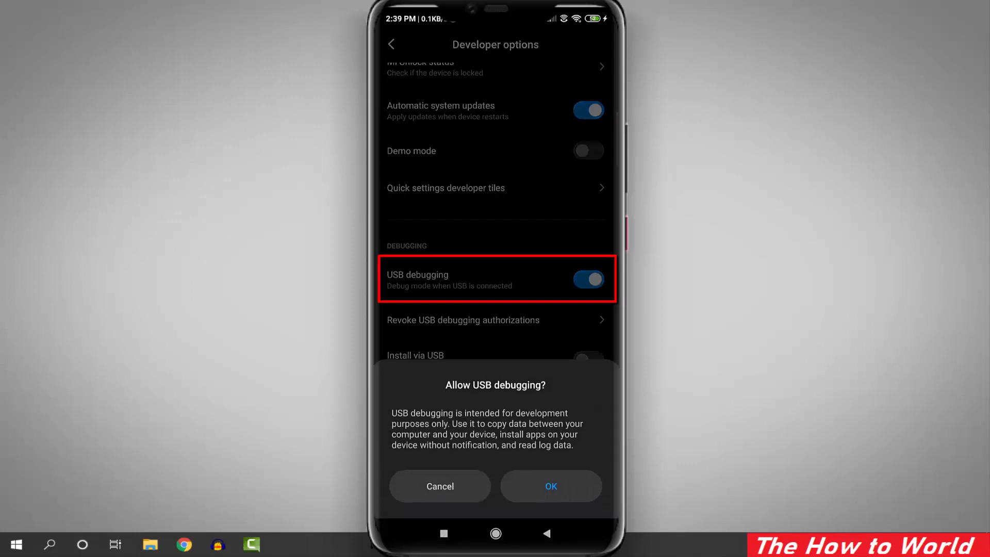
{"action": "left_click", "coordinate": [550, 485]}
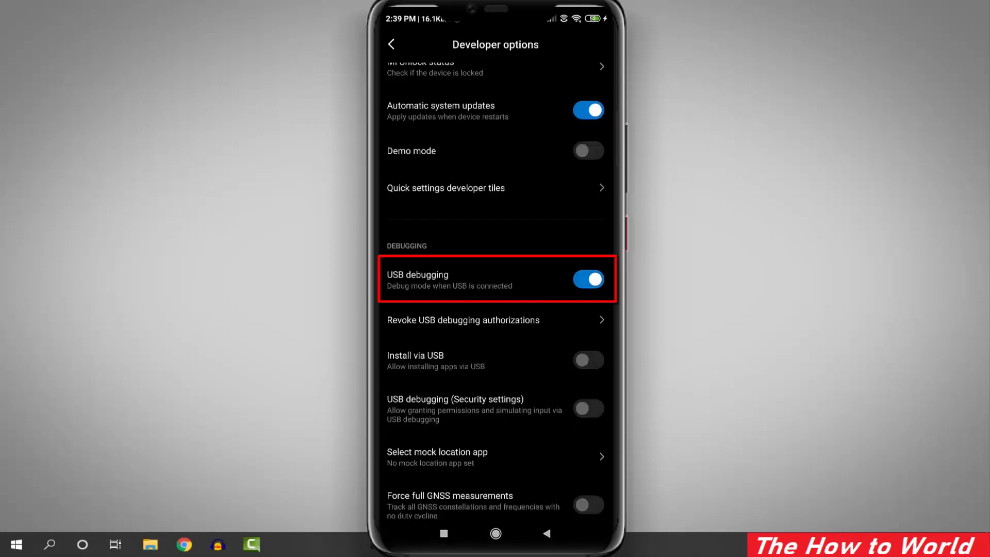